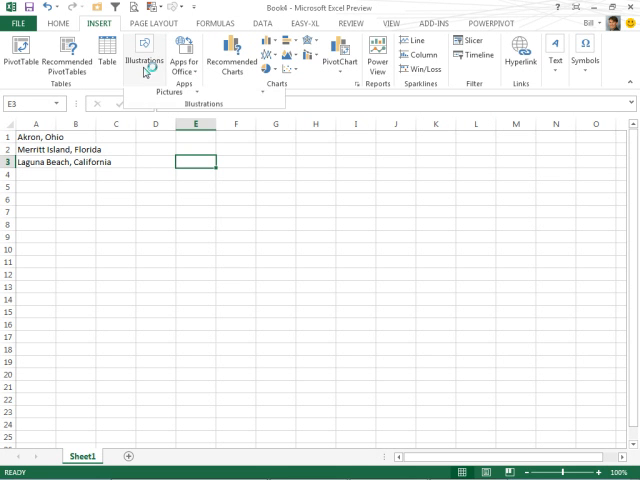
# Step: Reach the online picture sources from Insert > Illustrations > Online Pictures
pyautogui.click(144, 48)
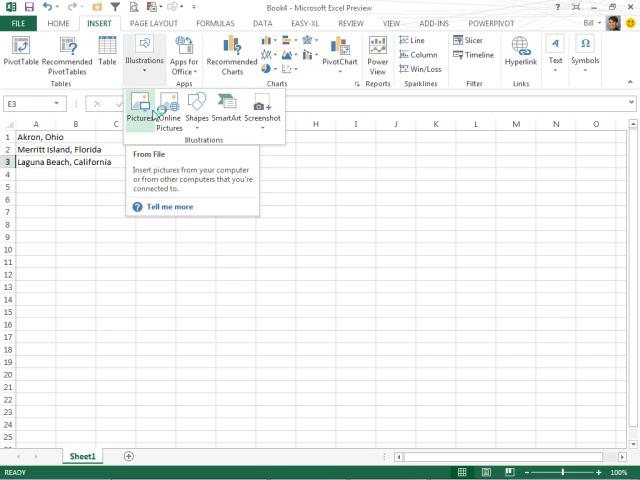
pyautogui.click(160, 104)
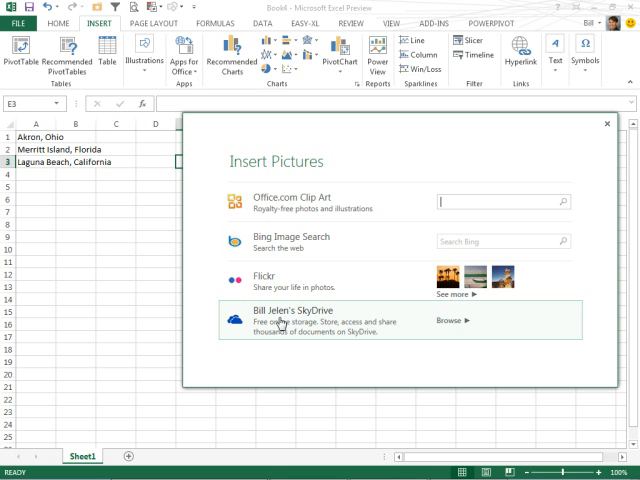
pyautogui.moveTo(290, 242)
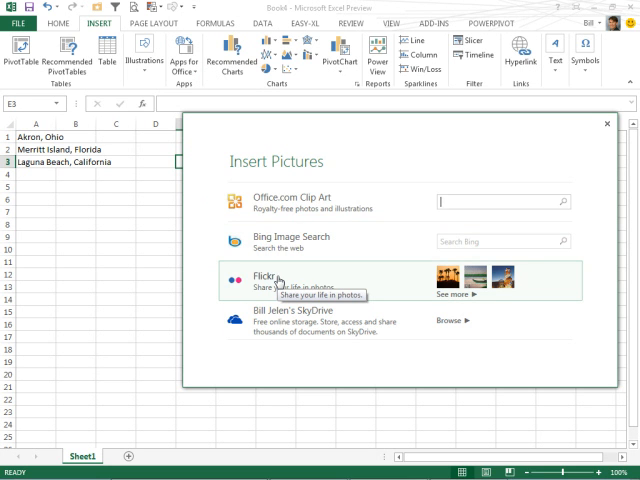
# Step: Insert the canoe photo from the Flickr photostream onto the sheet
pyautogui.click(274, 280)
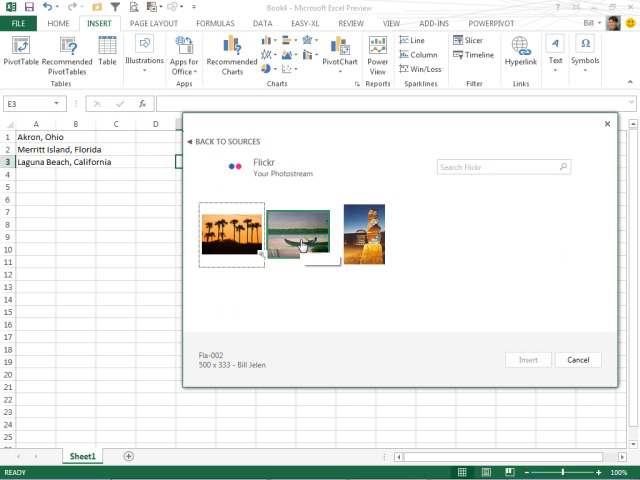
pyautogui.click(298, 244)
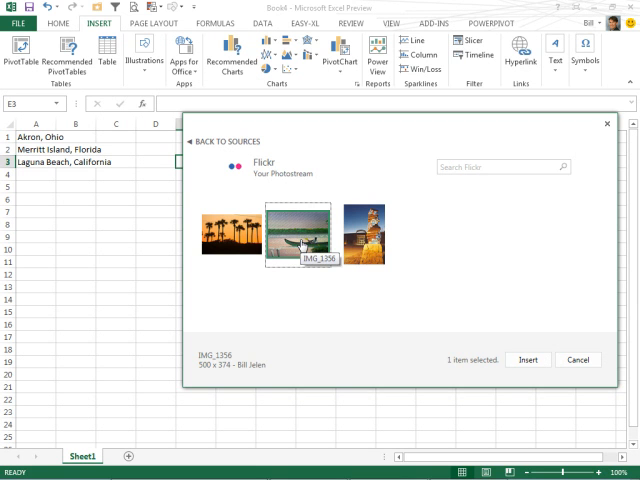
pyautogui.click(528, 360)
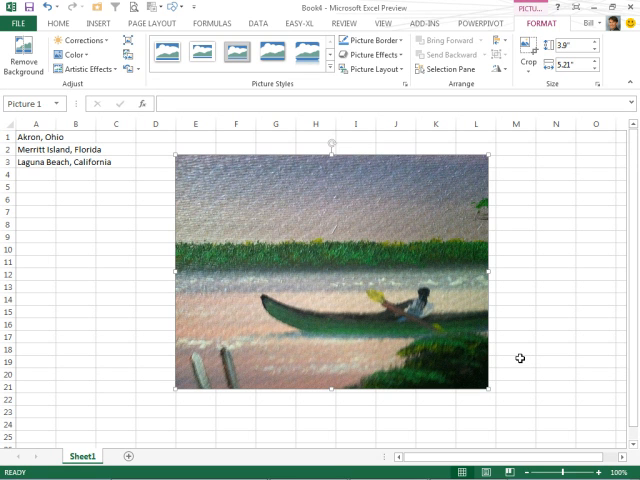
pyautogui.moveTo(376, 268)
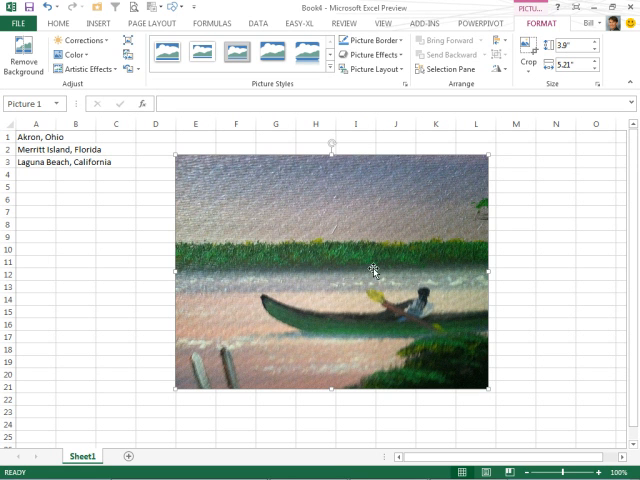
pyautogui.moveTo(508, 274)
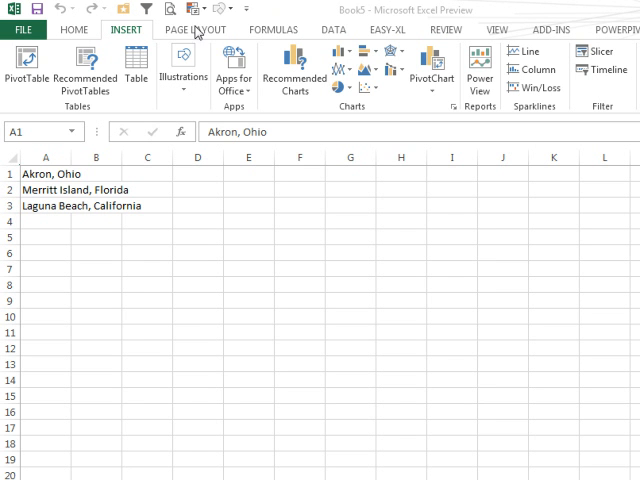
pyautogui.moveTo(244, 96)
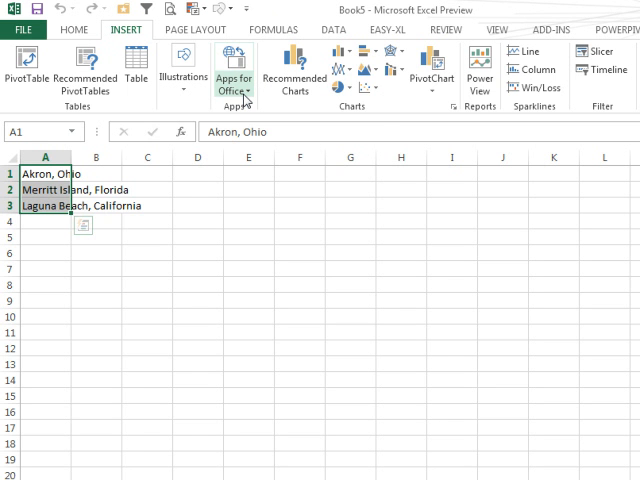
# Step: Show the recently used Apps for Office list with the city names selected
pyautogui.click(236, 70)
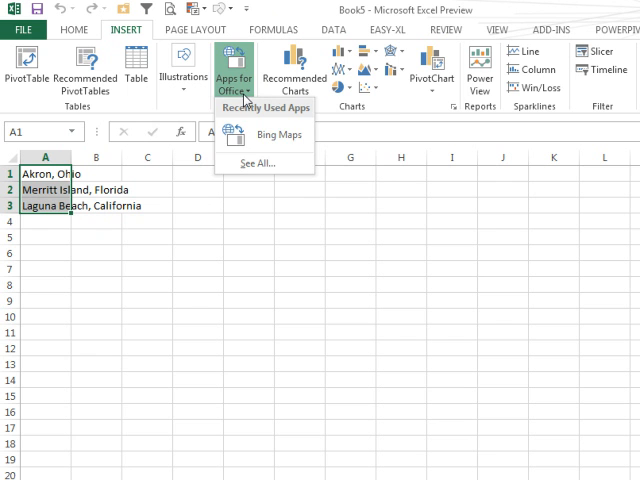
pyautogui.moveTo(280, 134)
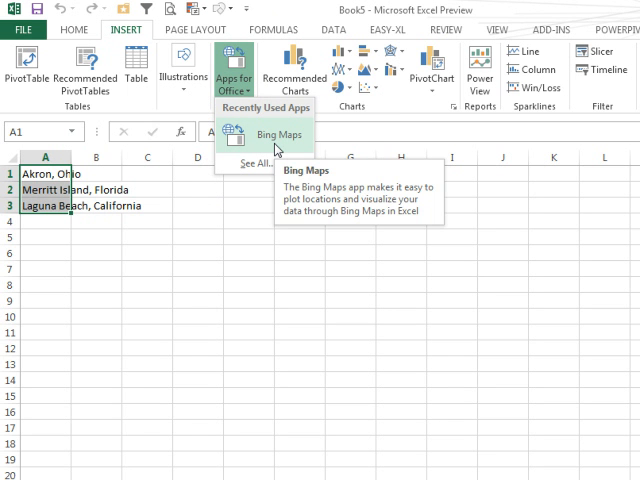
pyautogui.moveTo(284, 140)
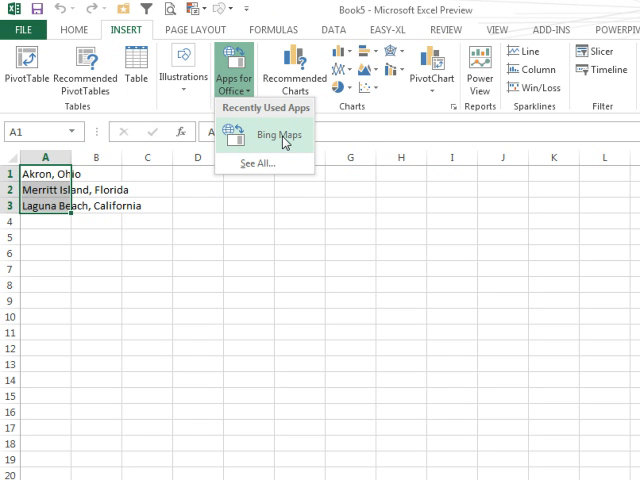
# Step: Insert the Bing Maps app from the recently used apps list
pyautogui.click(280, 134)
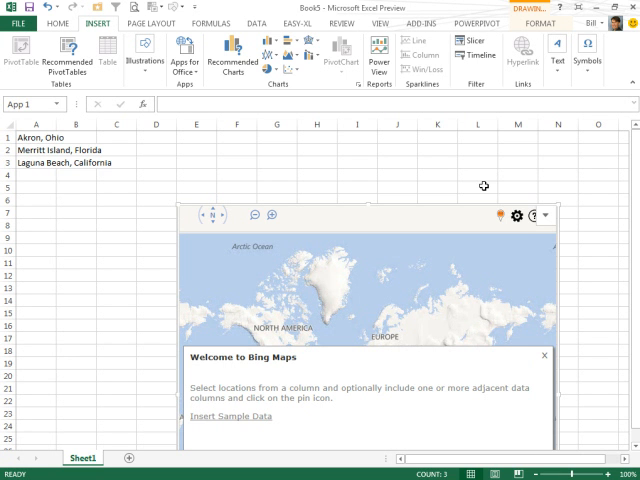
pyautogui.moveTo(152, 256)
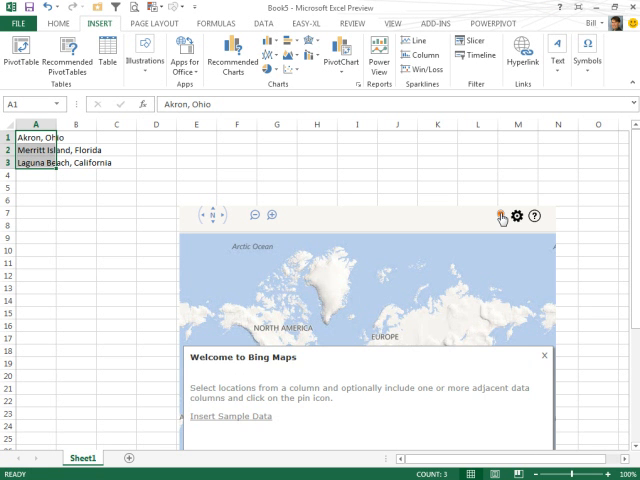
# Step: Plot Akron, Merritt Island and Laguna Beach as map pins, then show all available apps
pyautogui.click(500, 216)
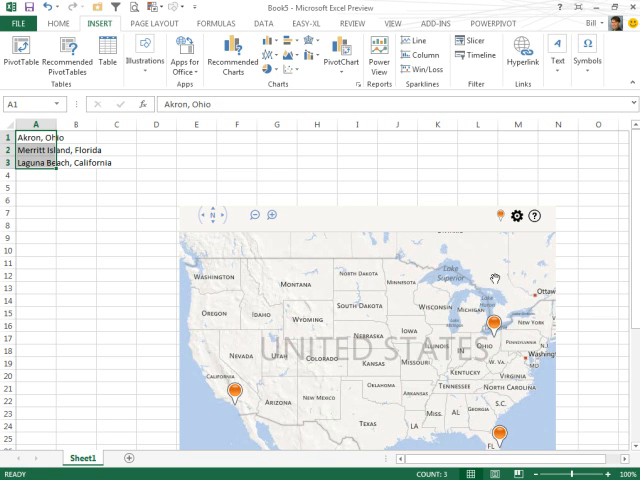
pyautogui.moveTo(508, 432)
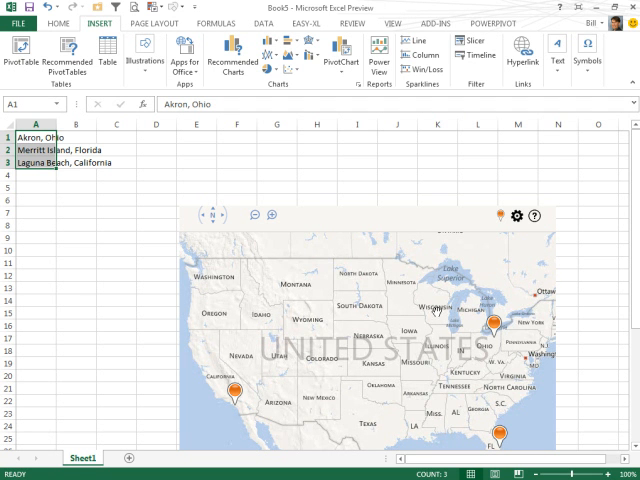
pyautogui.moveTo(310, 146)
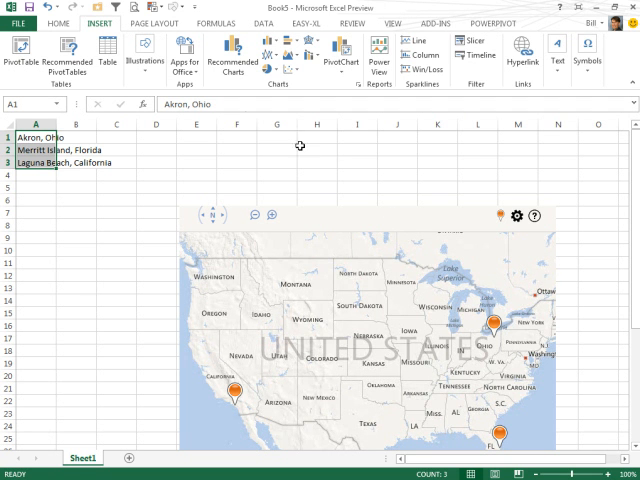
pyautogui.moveTo(196, 56)
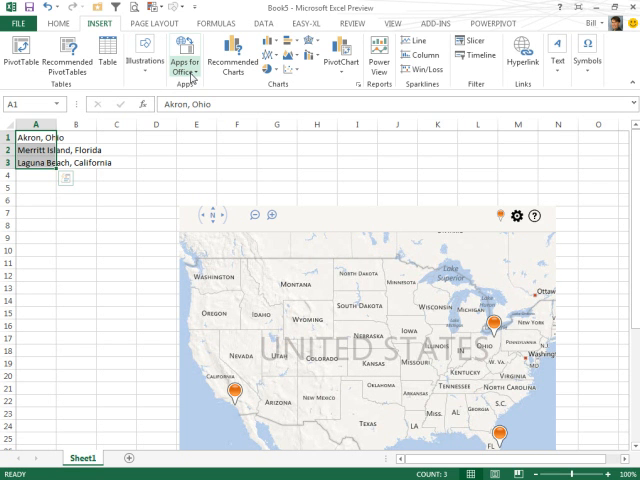
pyautogui.click(186, 54)
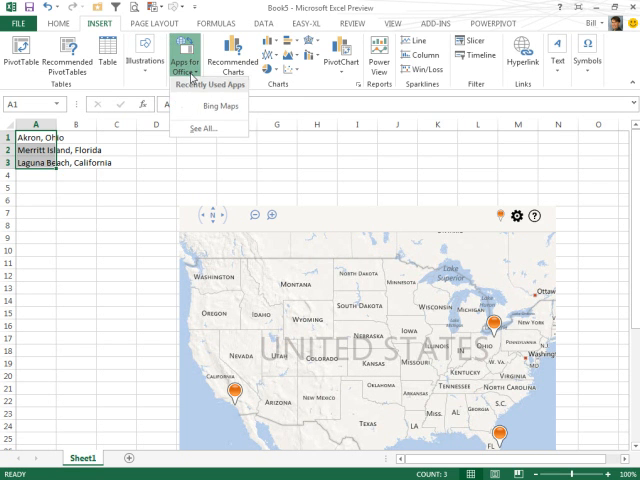
pyautogui.click(208, 128)
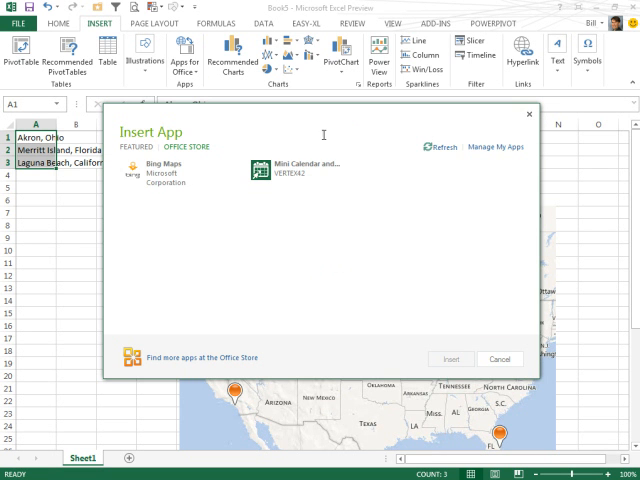